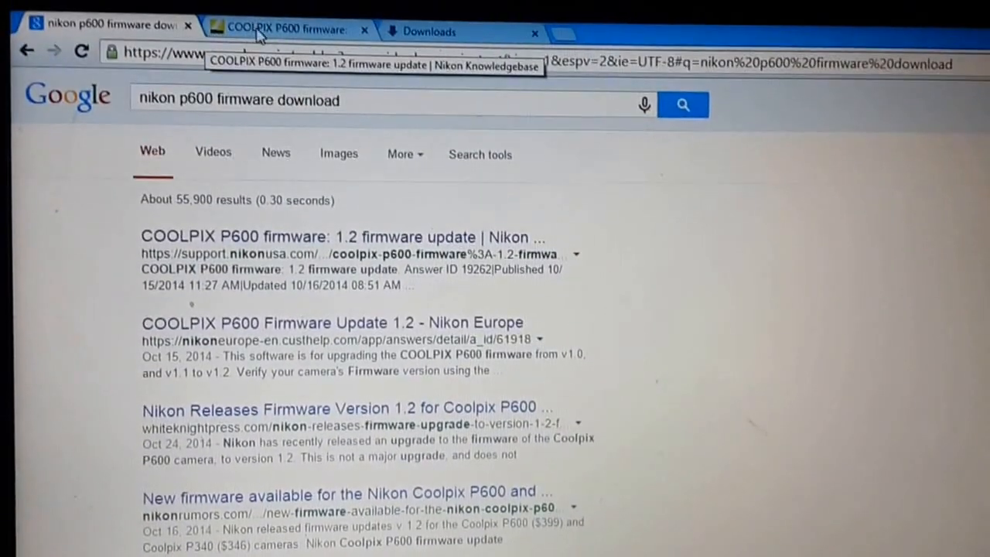
# Show the COOLPIX P600 firmware 1.2 page and scroll to the Windows download section.
pyautogui.click(287, 28)
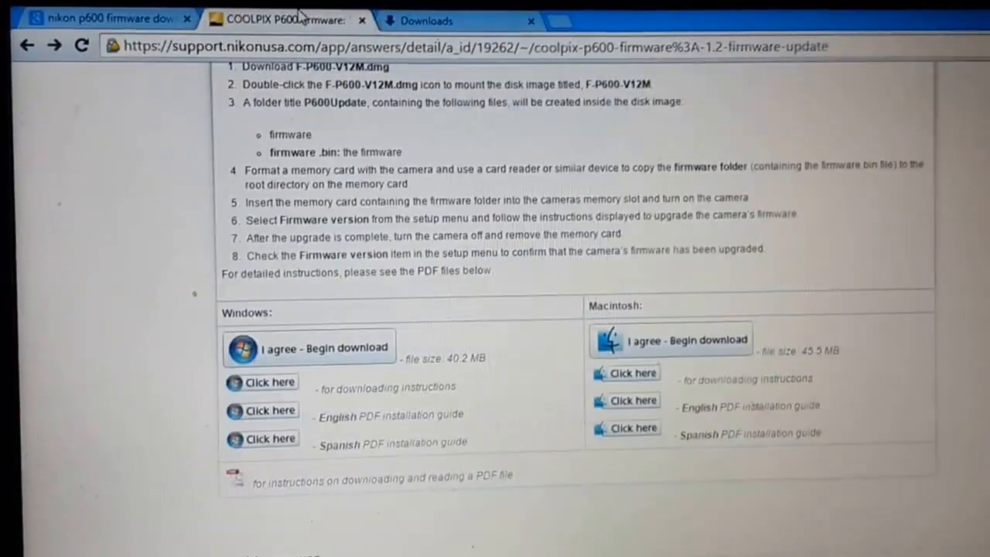
pyautogui.scroll(-3)
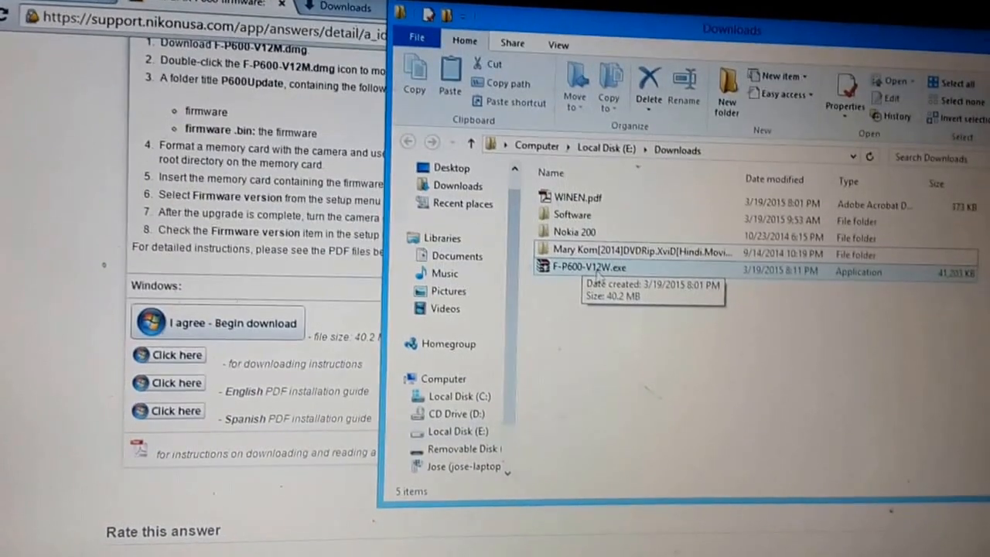
# Run F-P600-V12W.exe from Downloads to extract the P600Update folder.
pyautogui.click(588, 267)
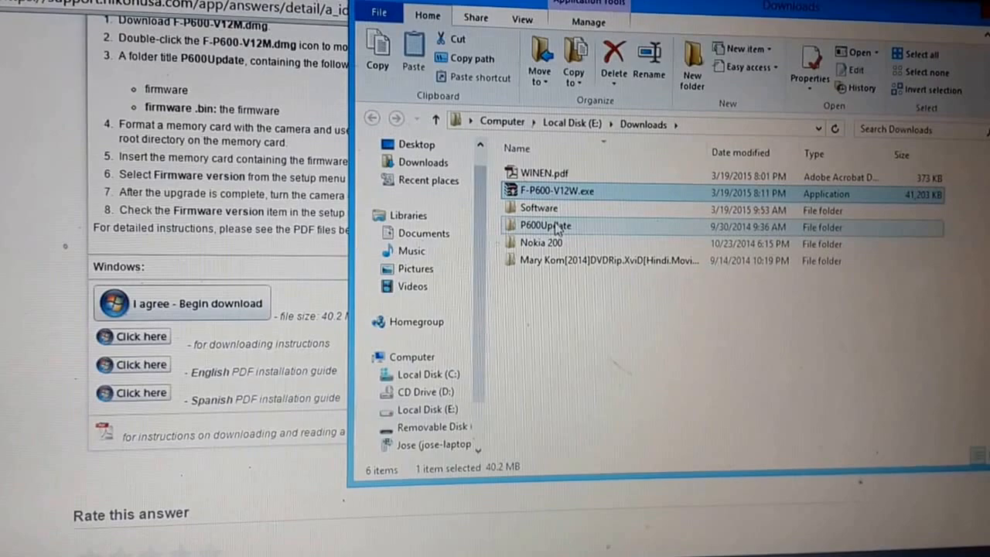
# Open P600Update, then view the card's DCIM\100NIKON folder in a second window.
pyautogui.doubleClick(546, 225)
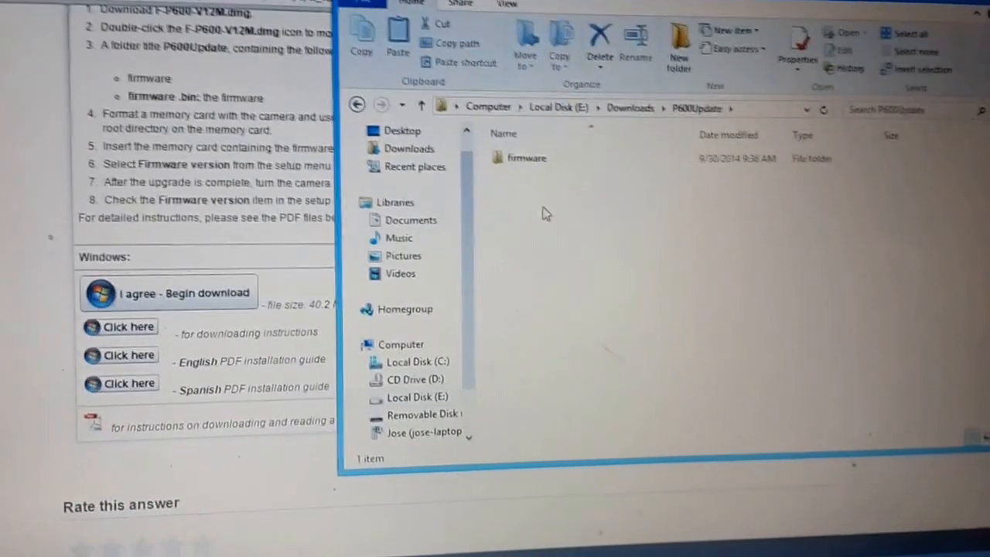
pyautogui.click(527, 158)
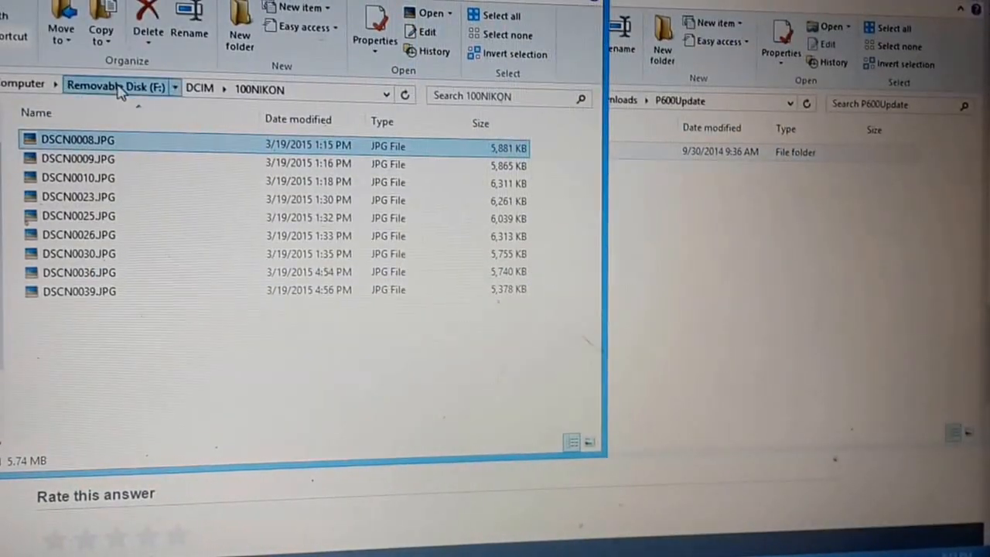
pyautogui.click(112, 85)
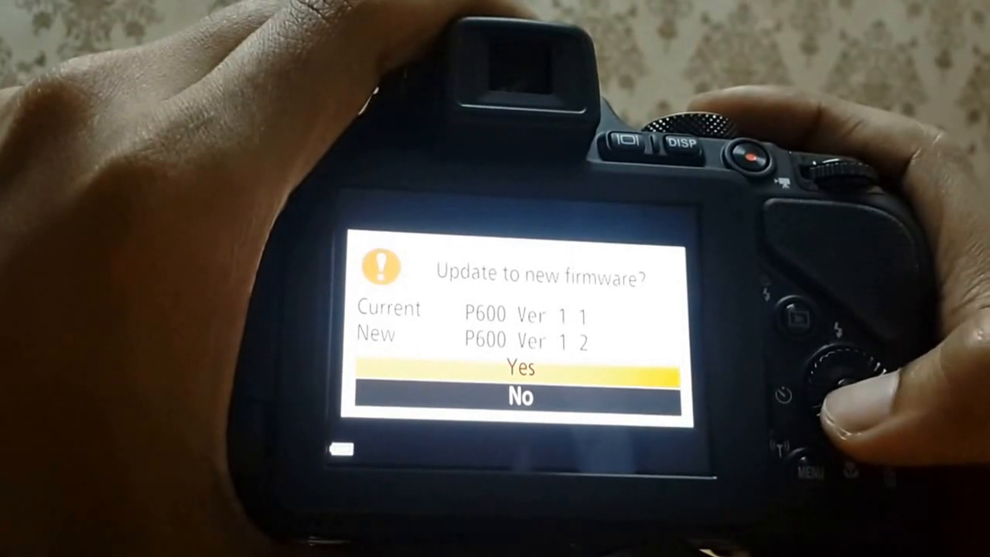
pyautogui.click(851, 398)
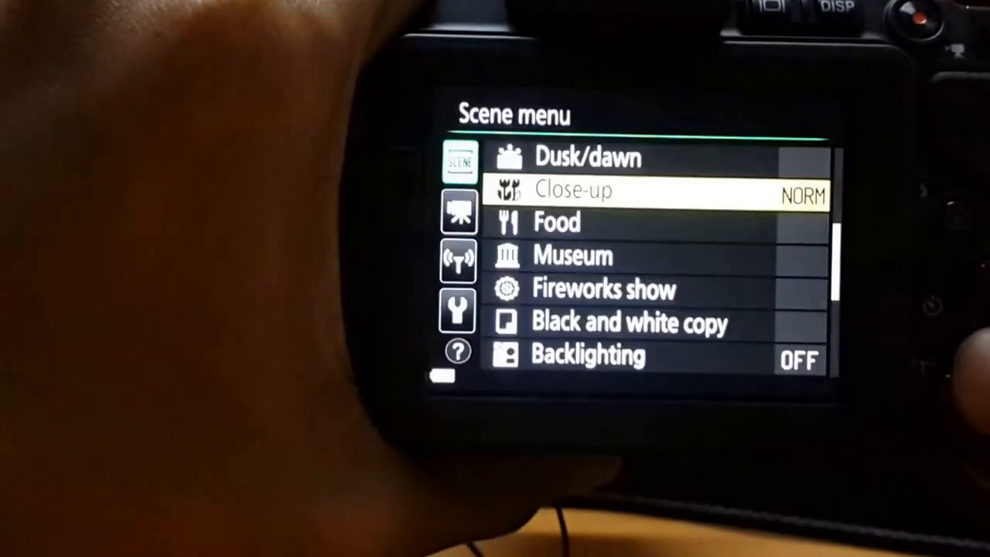
# Choose Format card in the camera's Setup menu and confirm Format.
pyautogui.press('Down')
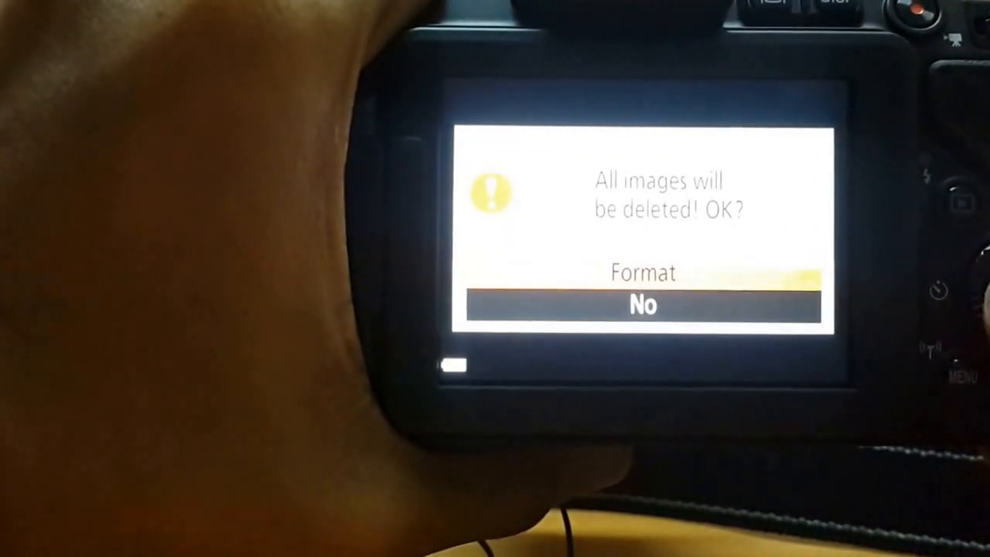
pyautogui.click(642, 272)
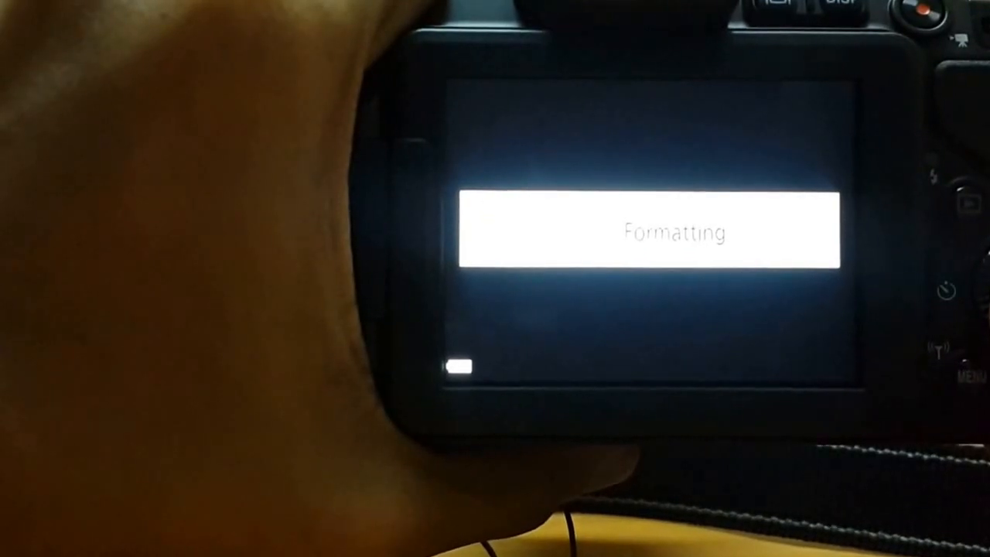